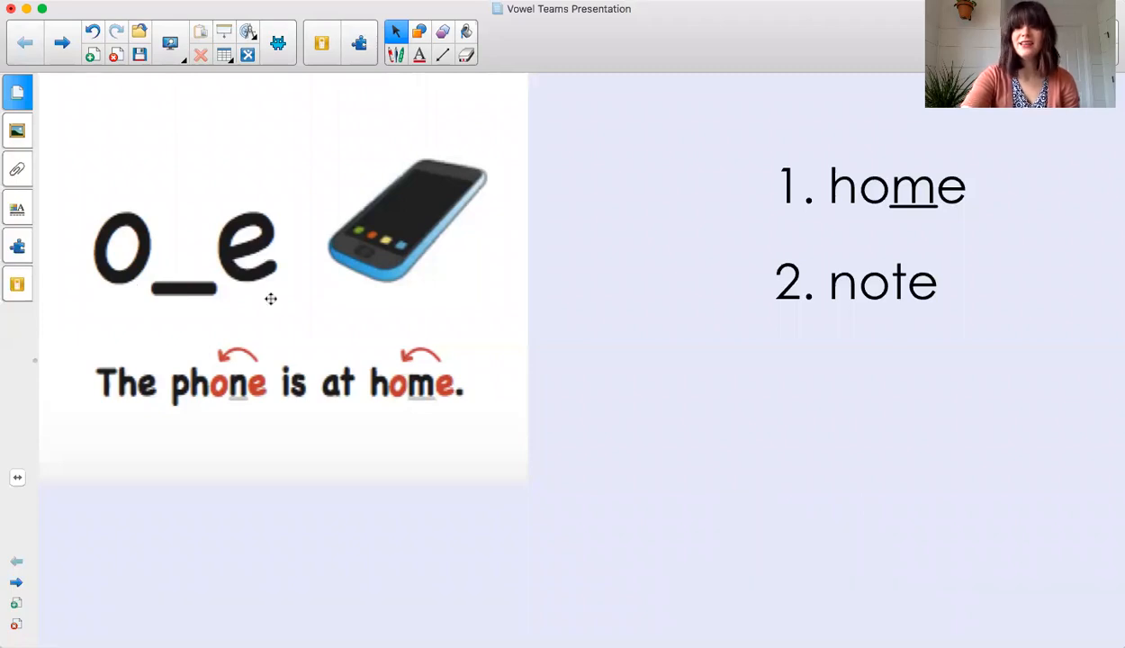
mouse_move(130, 195)
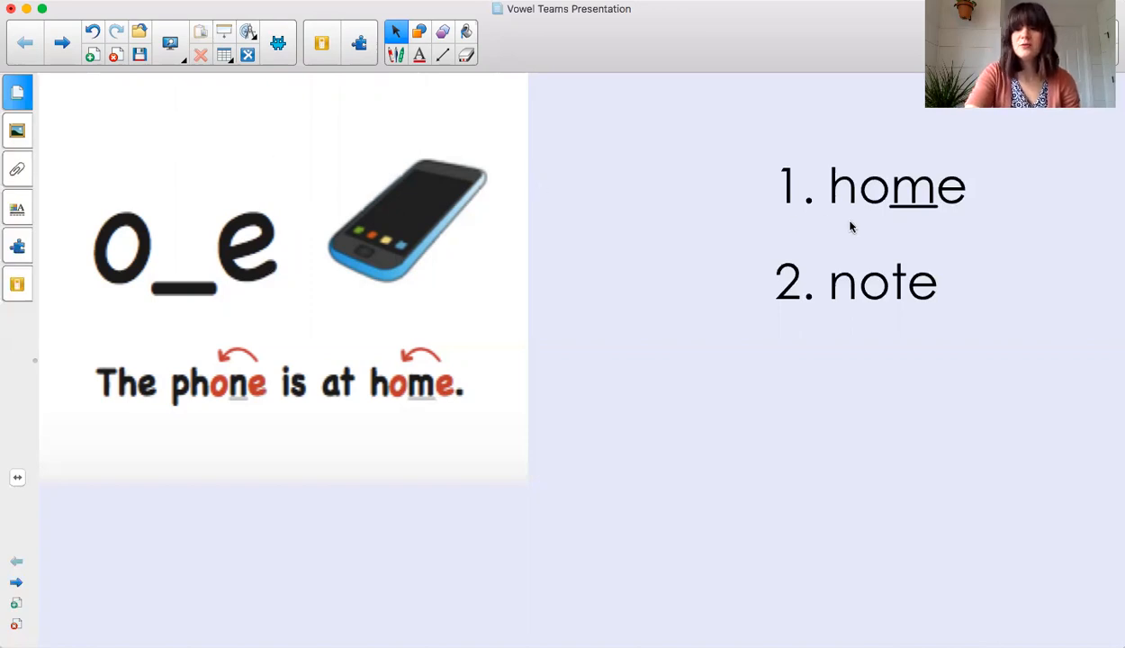
mouse_move(936, 236)
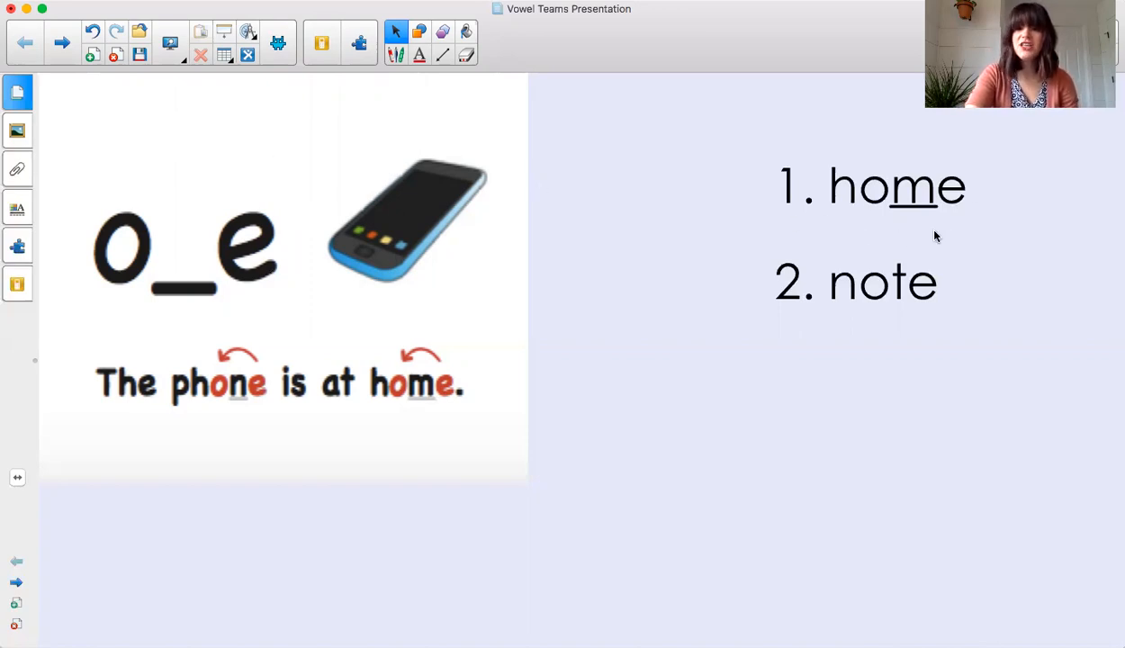
mouse_move(837, 225)
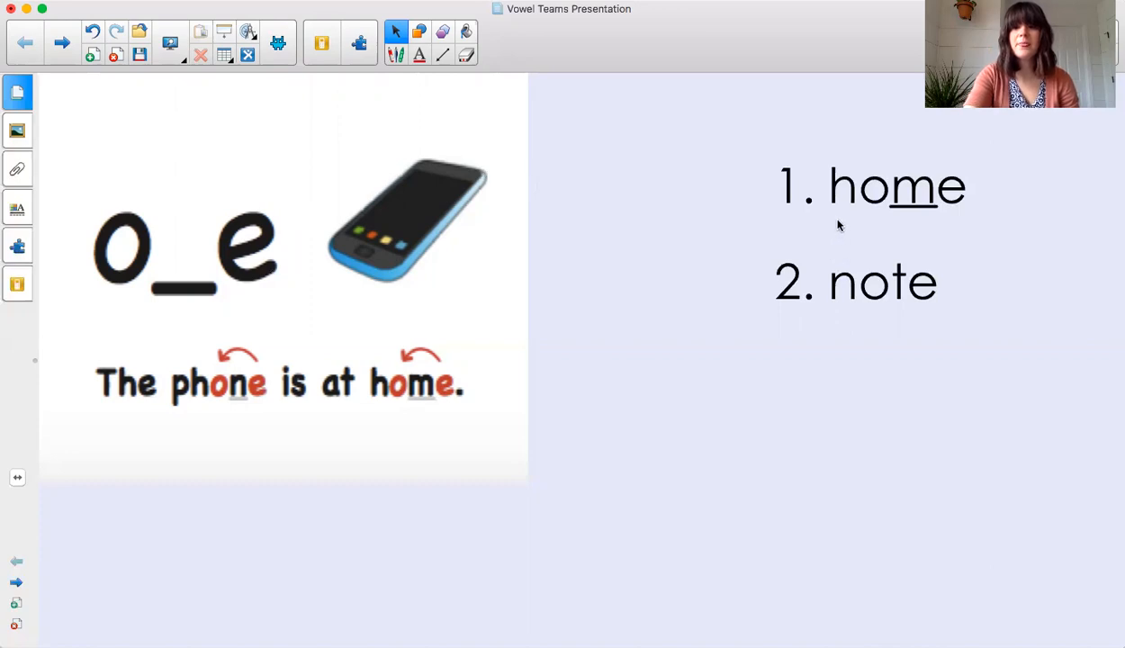
mouse_move(876, 222)
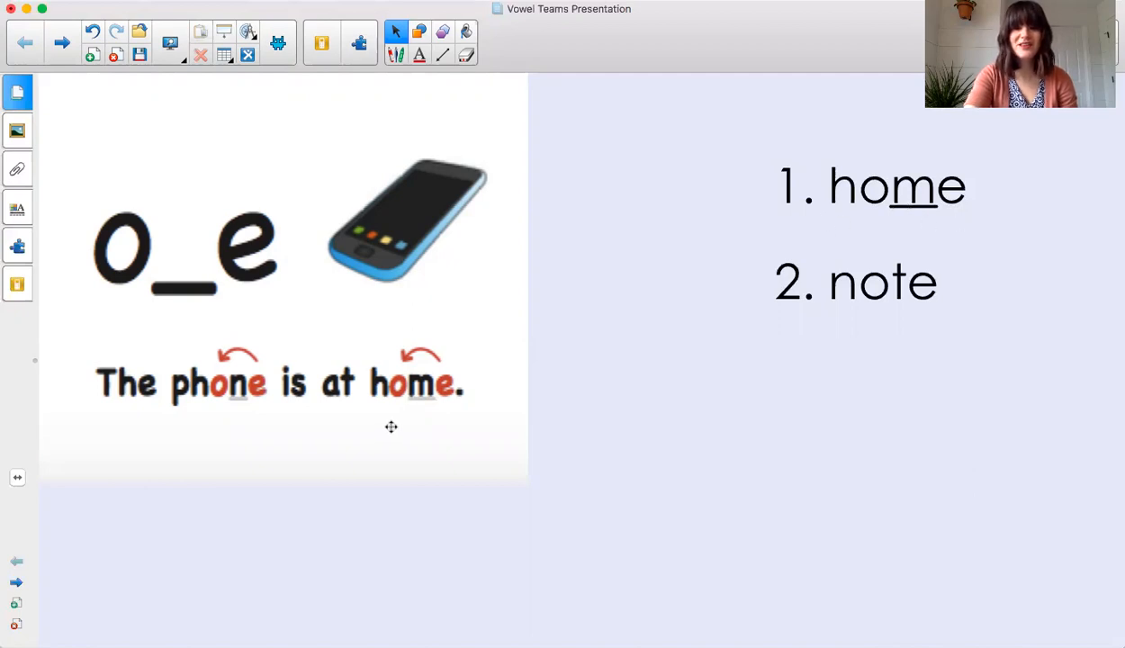
mouse_move(714, 356)
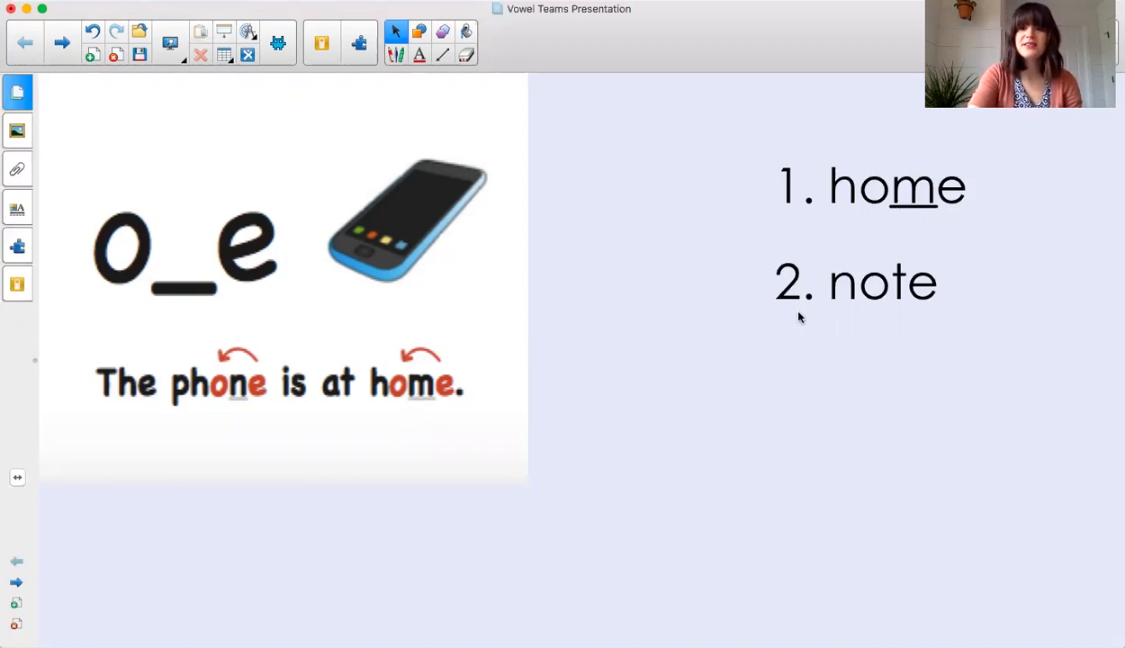
mouse_move(839, 308)
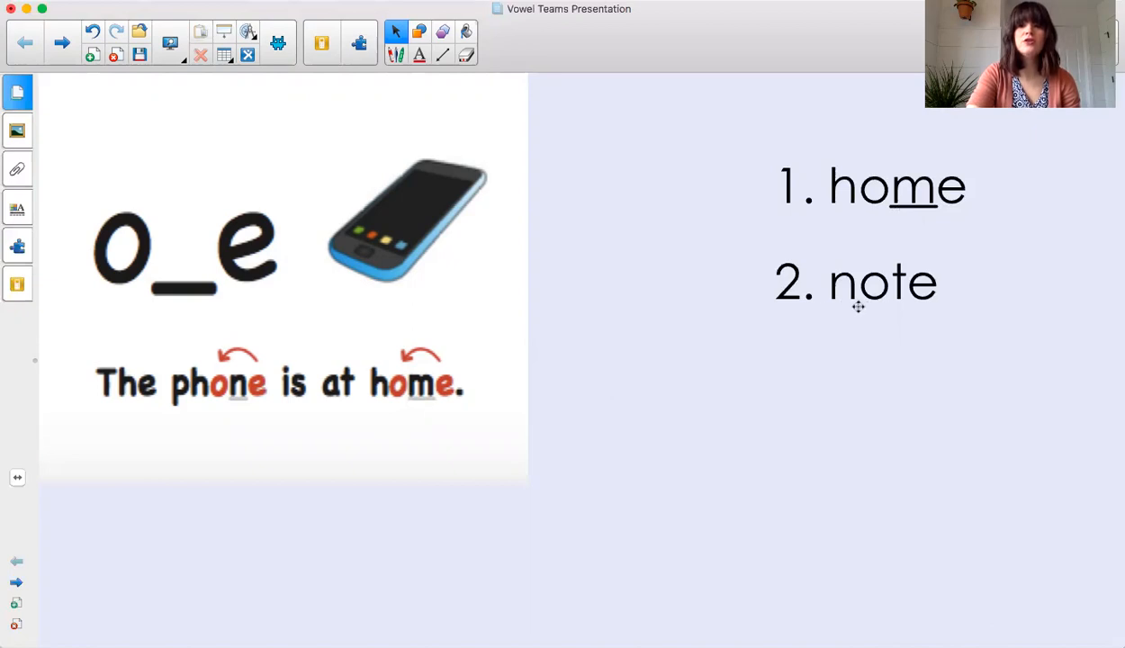
mouse_move(828, 315)
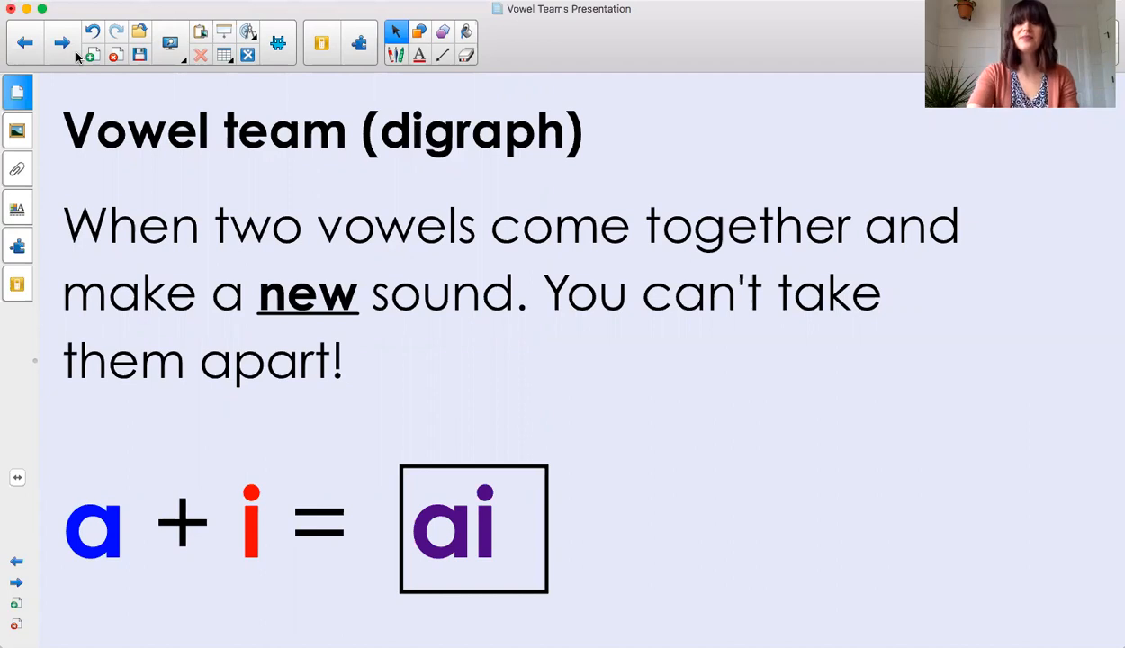
Step: Advance past the 'goat in a boat' page to the oa word list slide (coat, roads, Joan, coach)
click(62, 42)
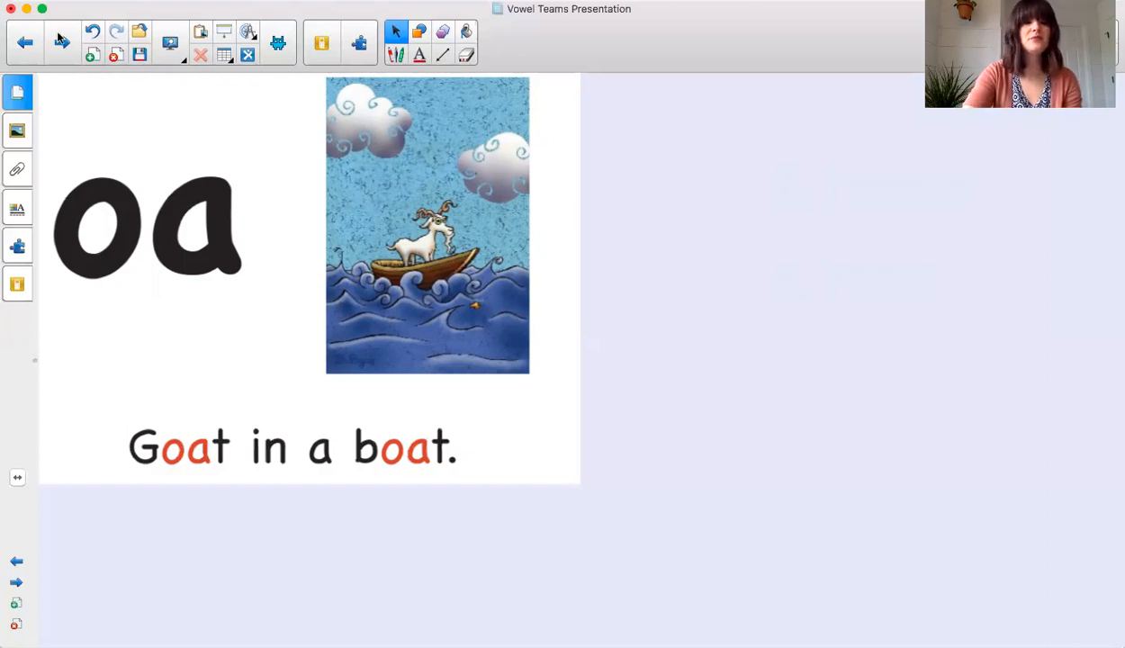
click(62, 42)
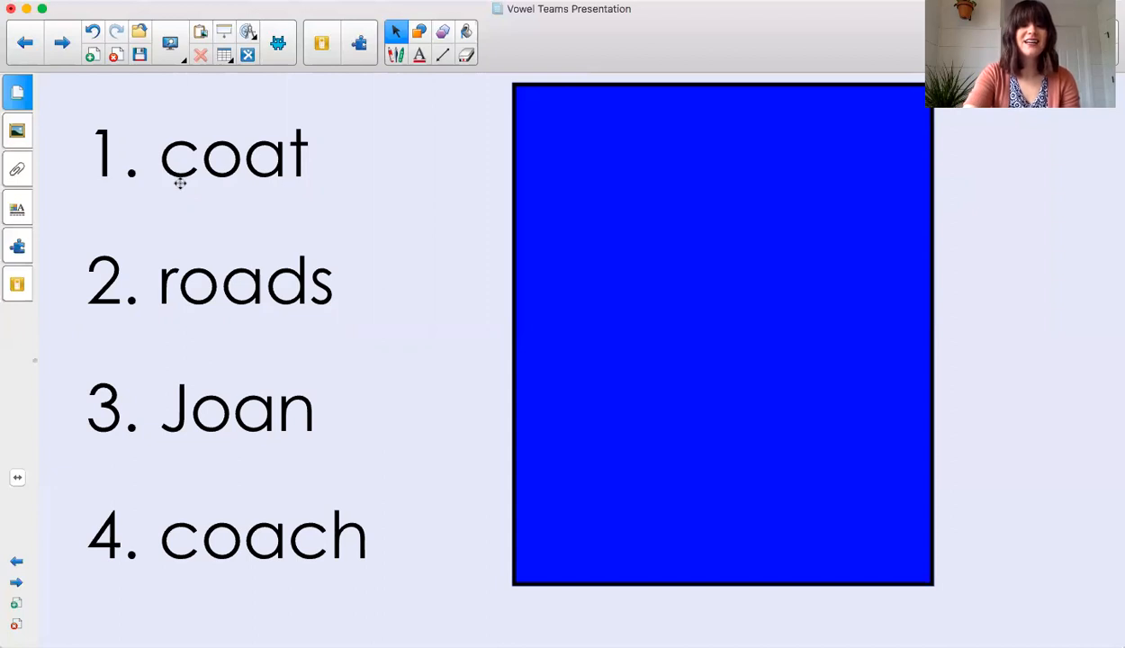
mouse_move(198, 183)
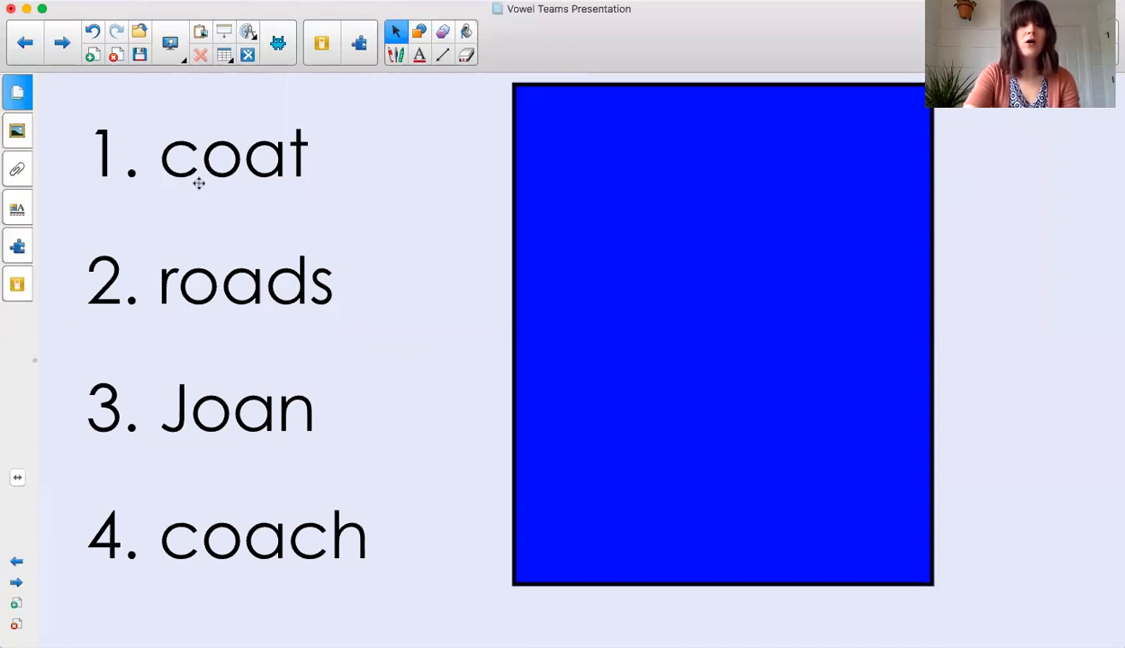
mouse_move(296, 174)
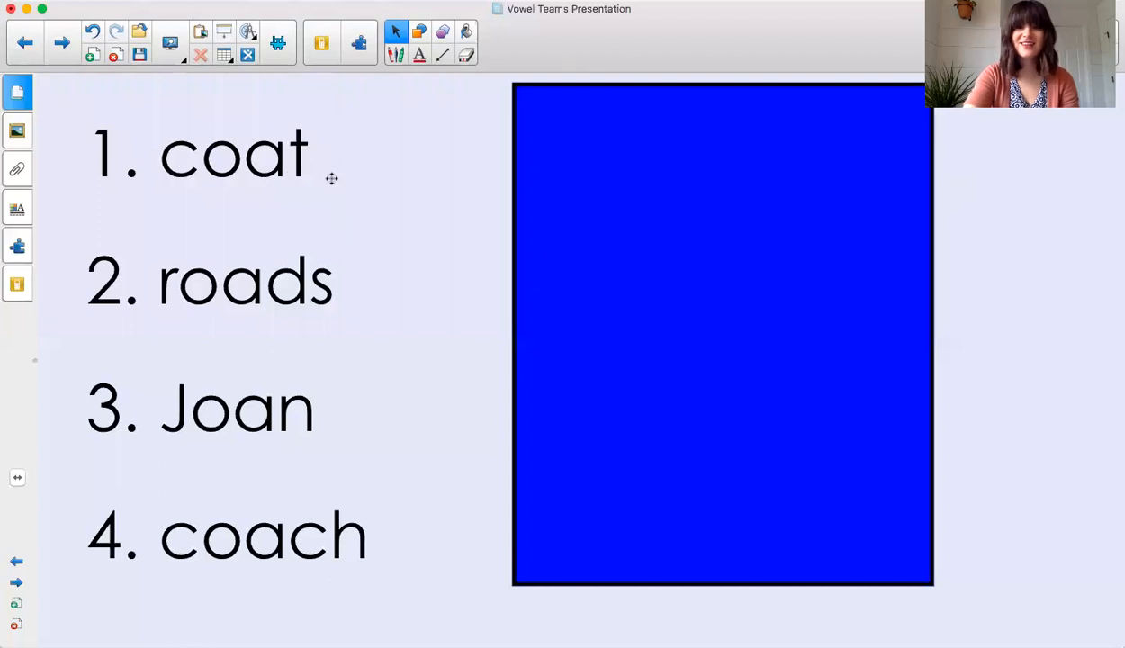
mouse_move(183, 288)
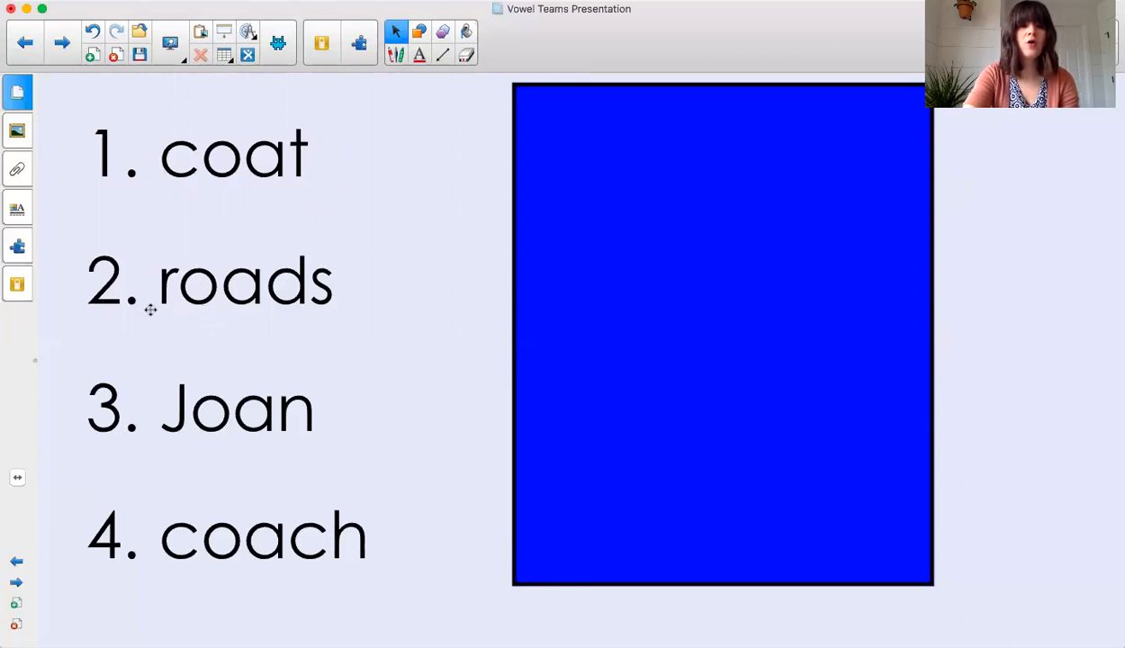
mouse_move(137, 312)
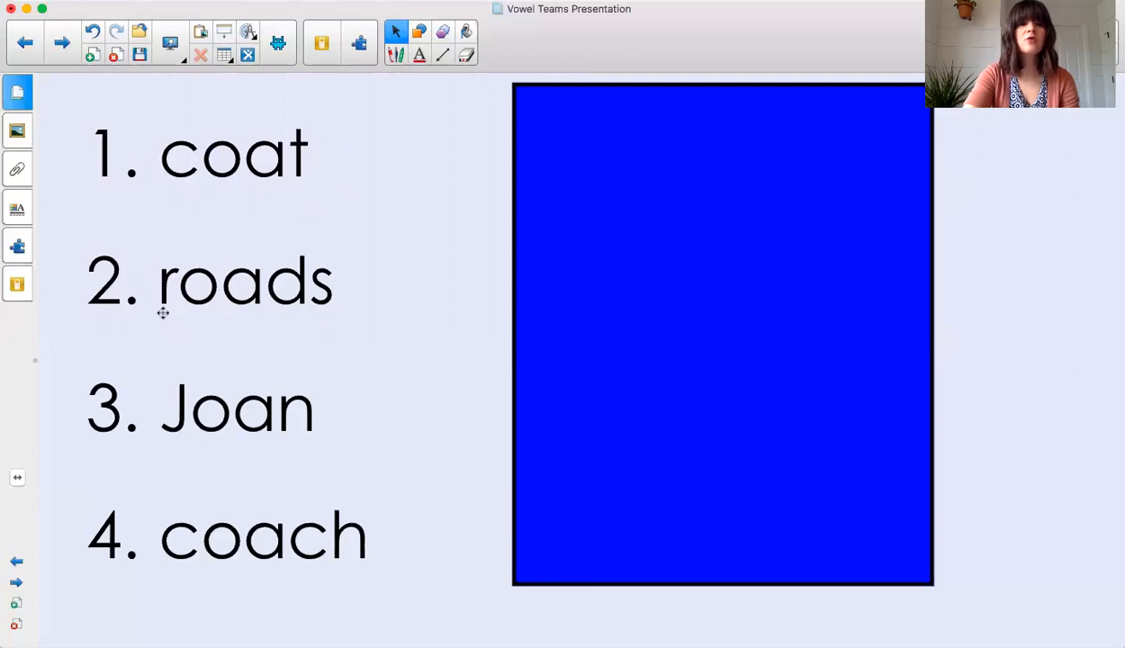
mouse_move(336, 309)
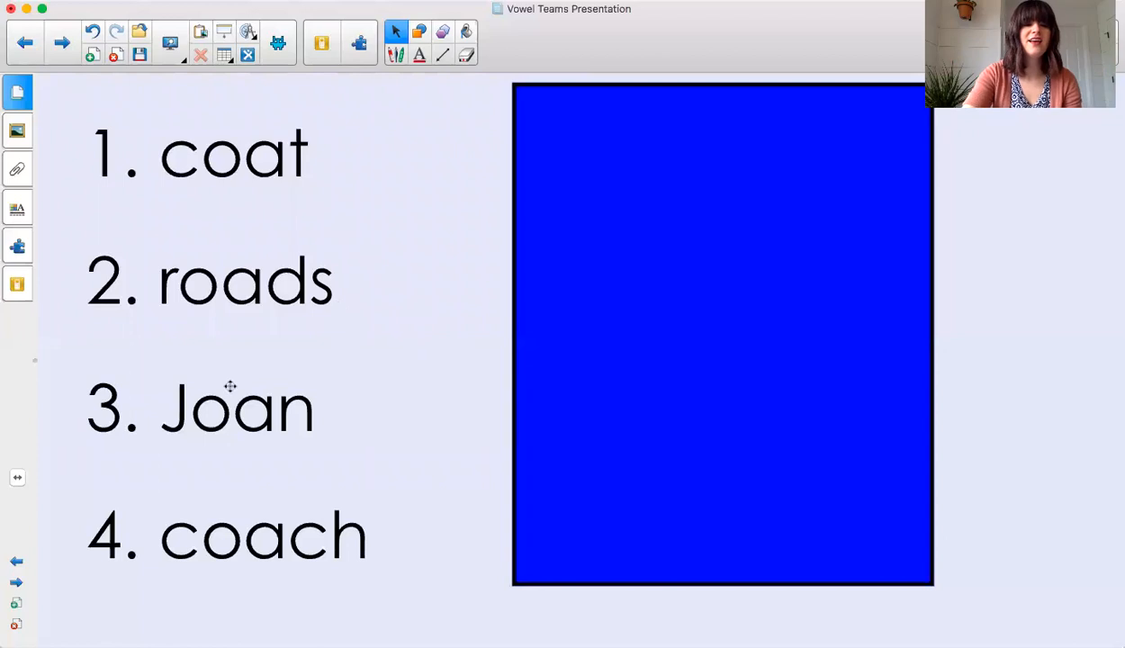
mouse_move(184, 439)
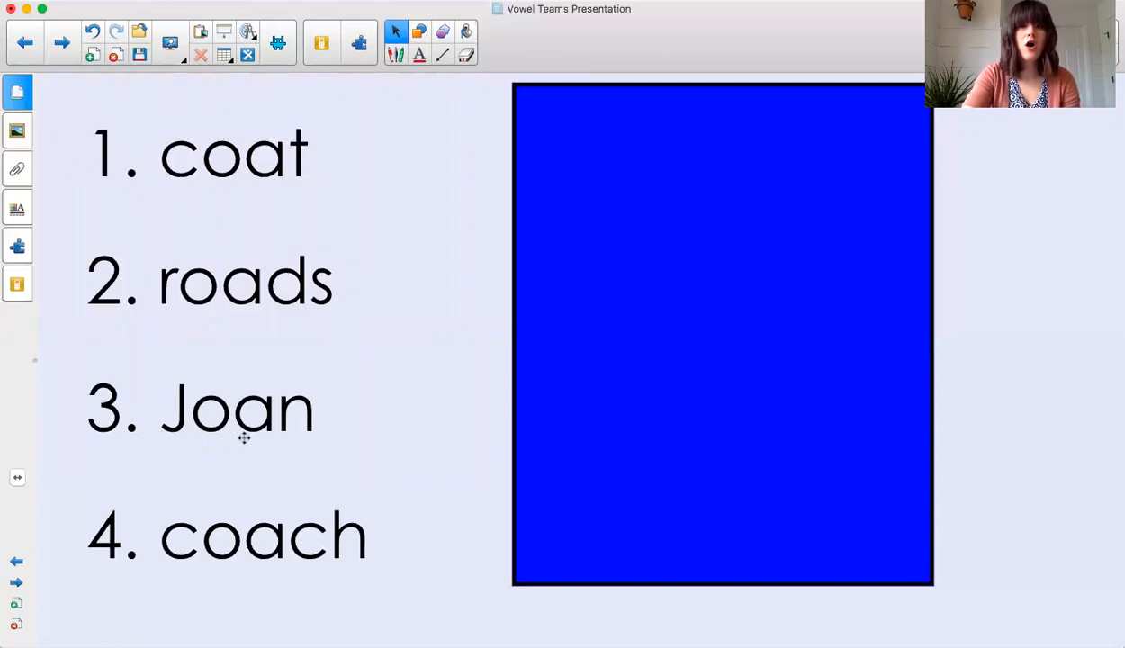
mouse_move(300, 435)
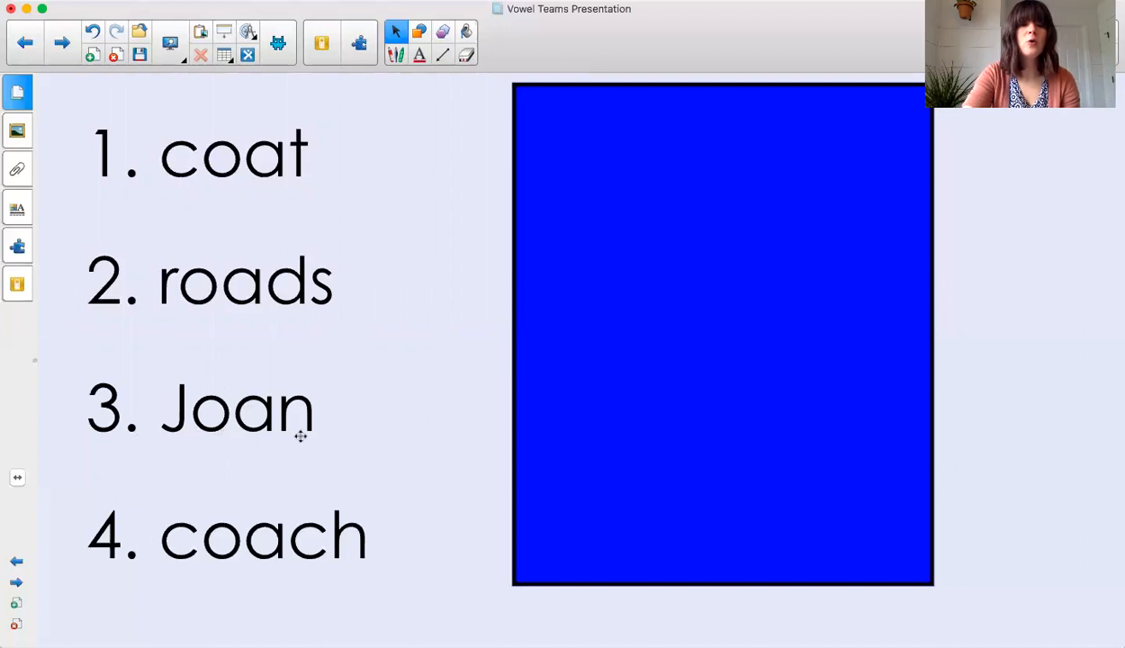
mouse_move(306, 430)
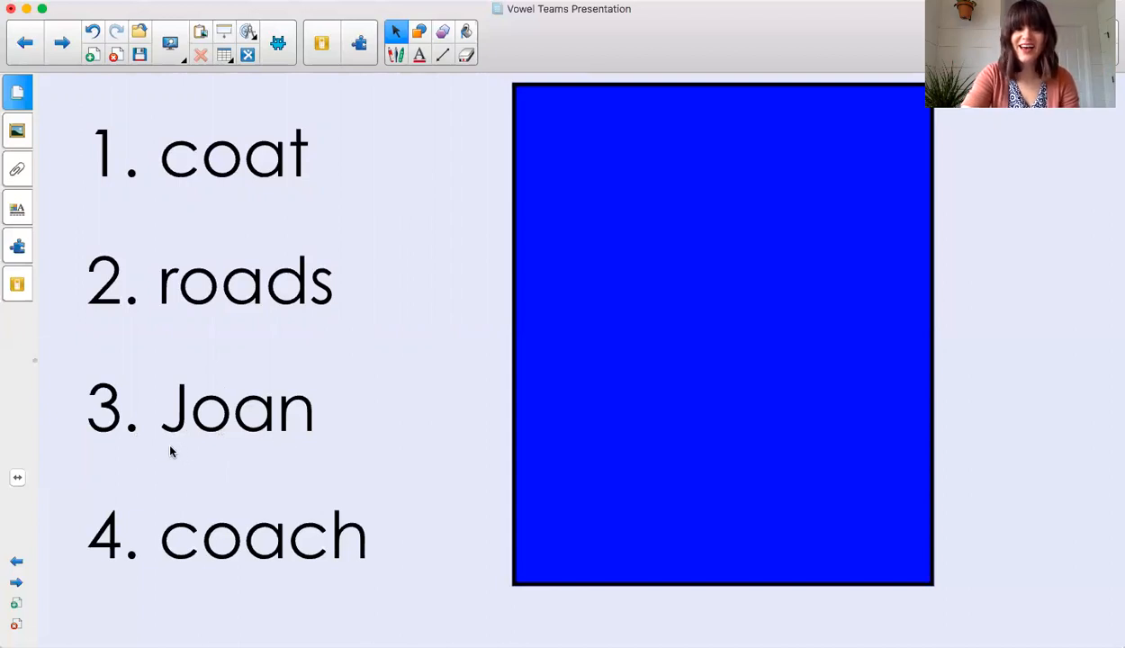
mouse_move(163, 458)
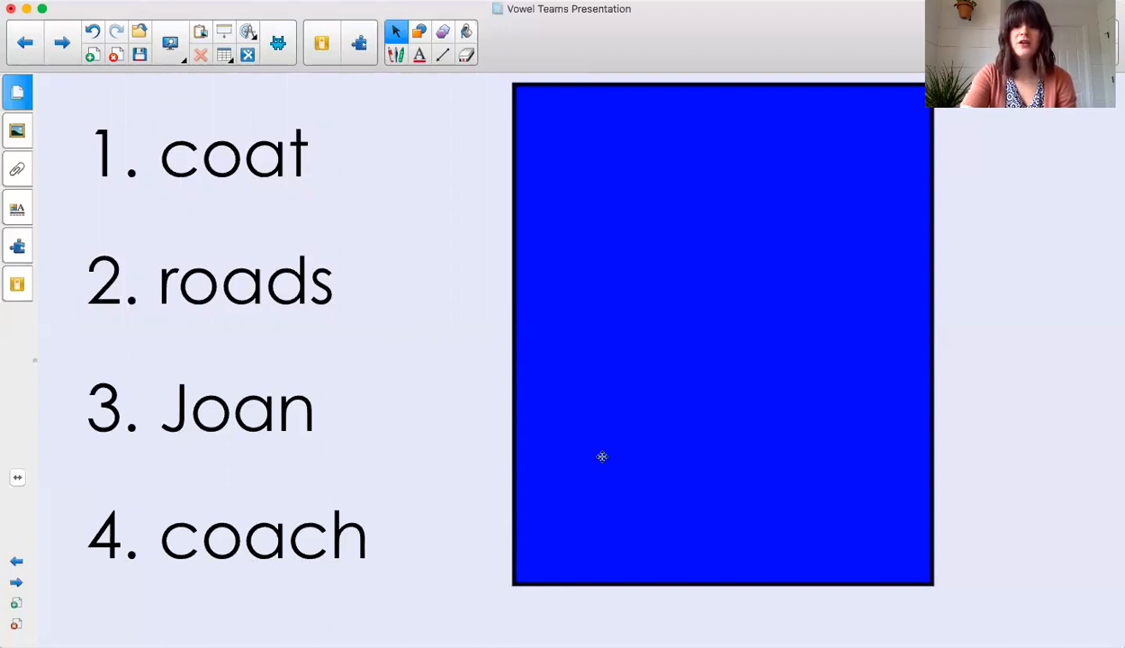
Step: Delete the blue cover box to reveal soap, floats, toast and oatmeal
right_click(602, 456)
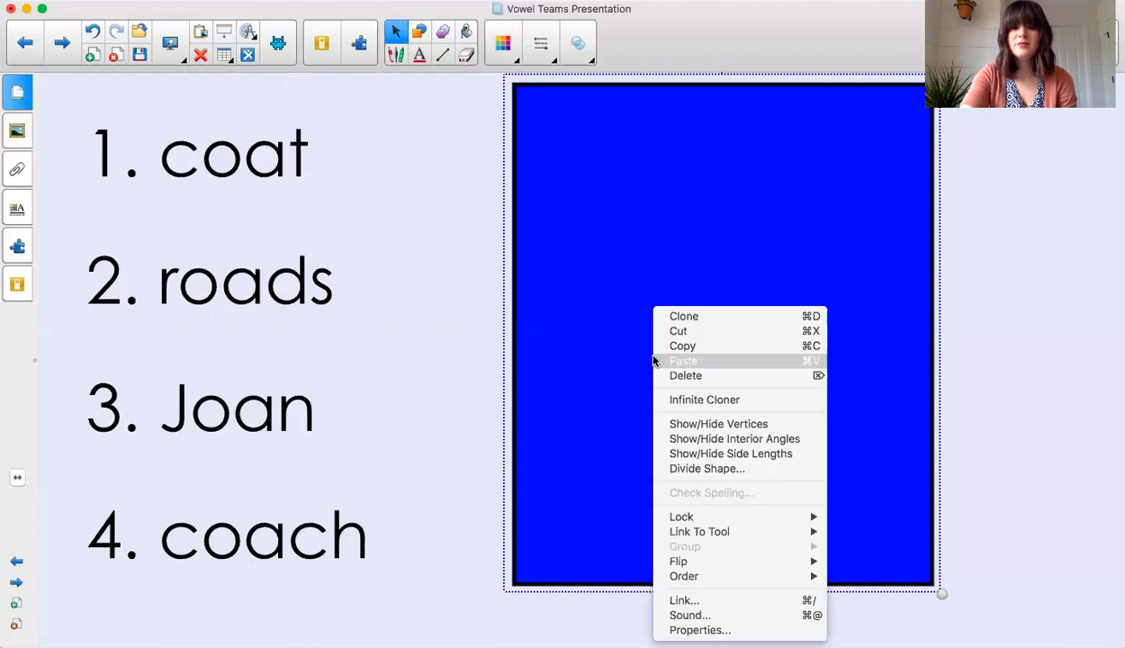
mouse_move(686, 376)
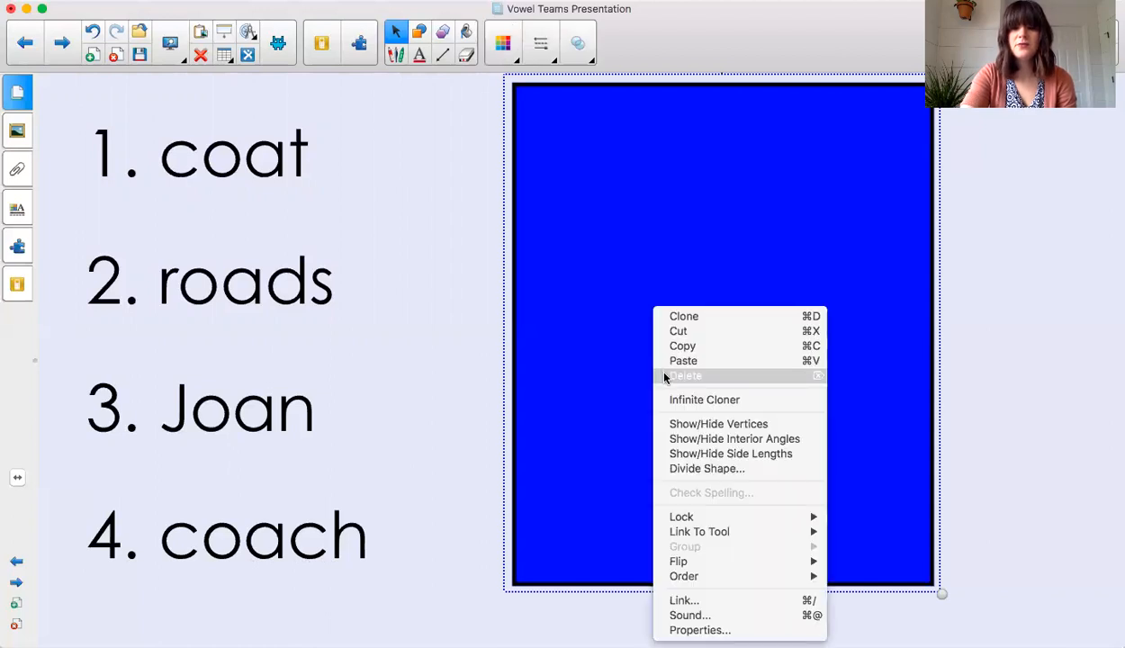
click(686, 376)
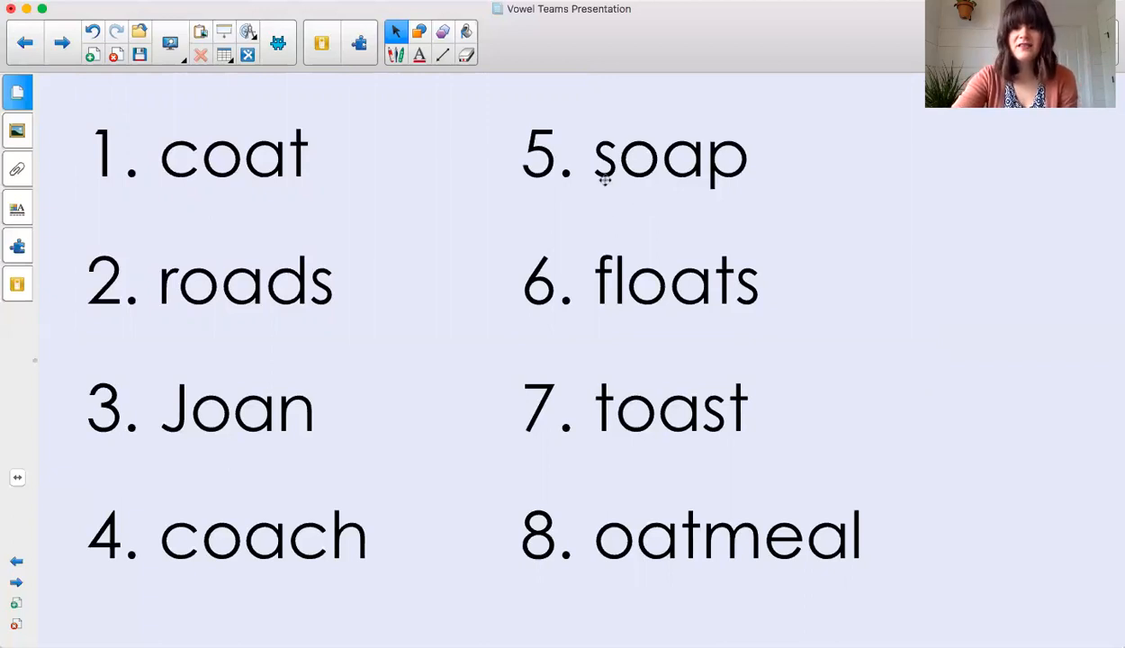
mouse_move(744, 187)
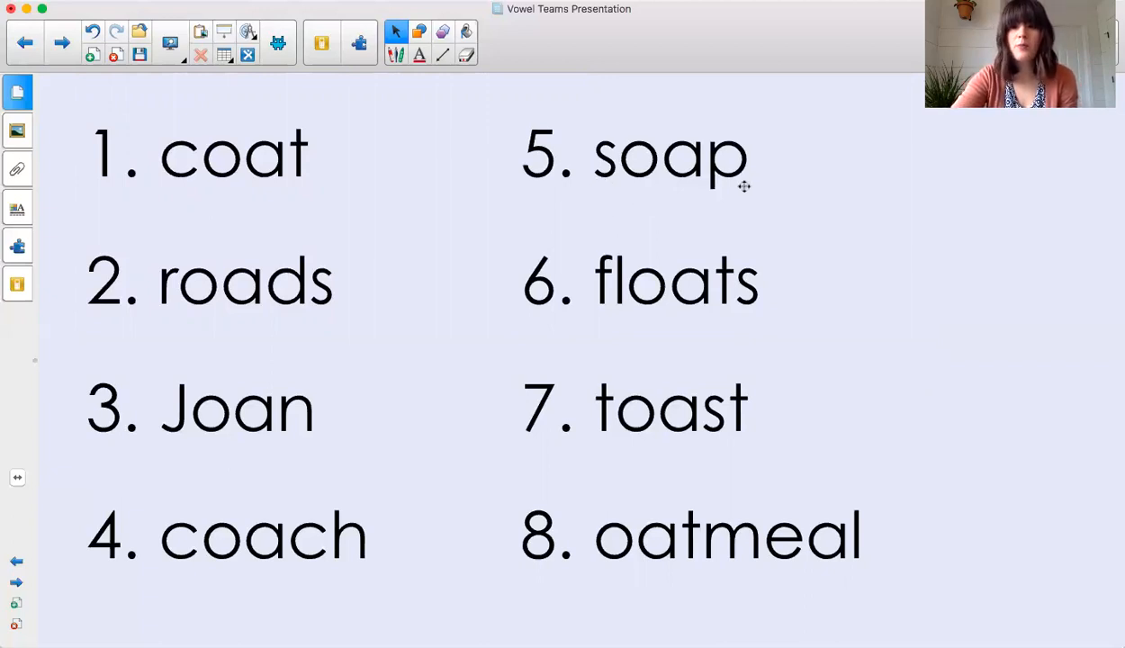
mouse_move(732, 205)
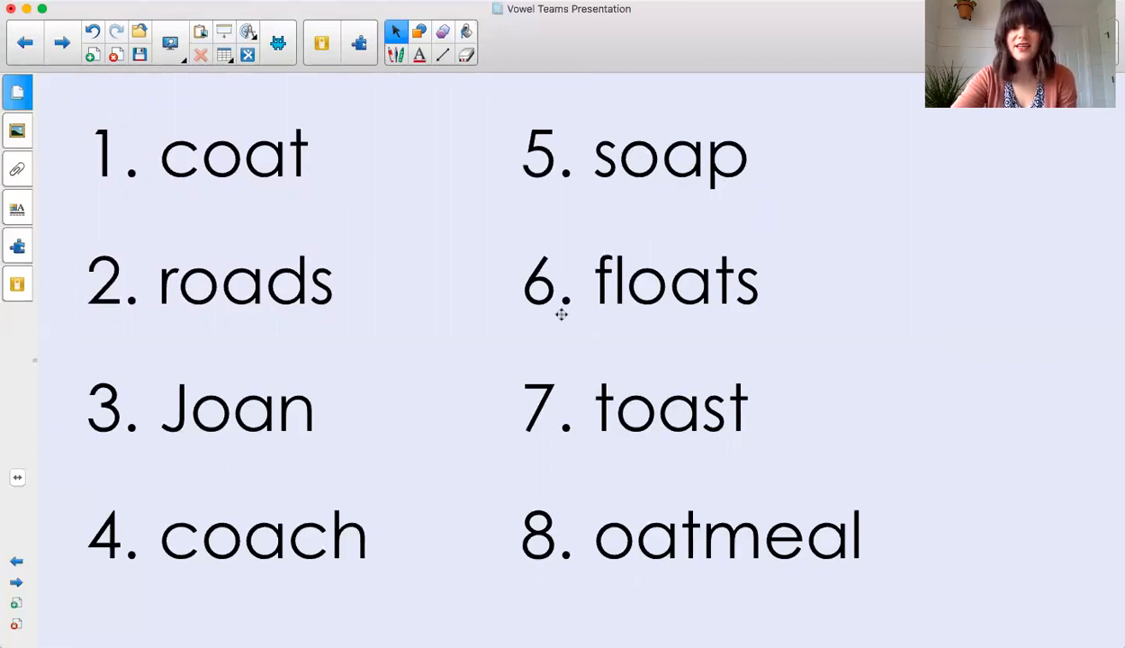
mouse_move(772, 314)
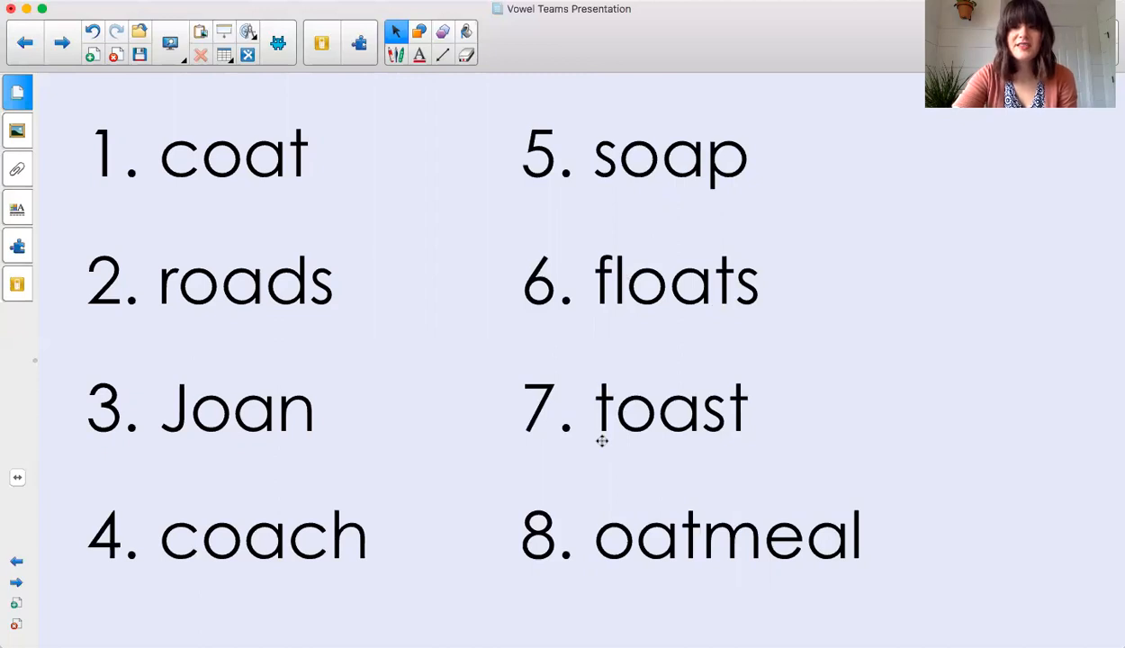
mouse_move(708, 439)
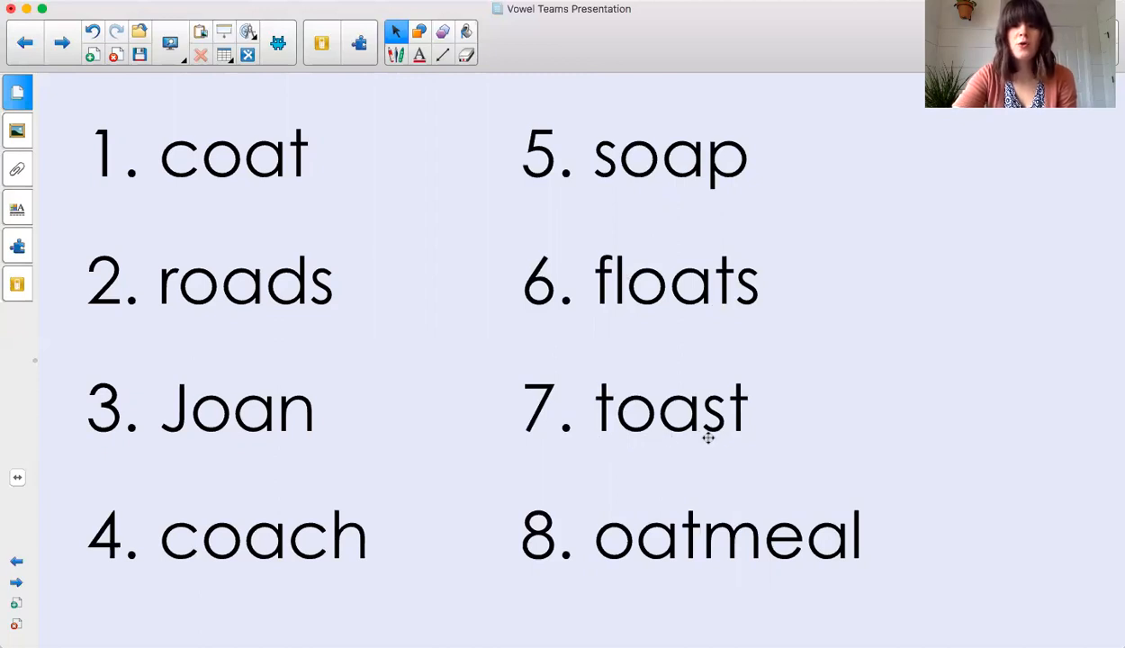
mouse_move(783, 444)
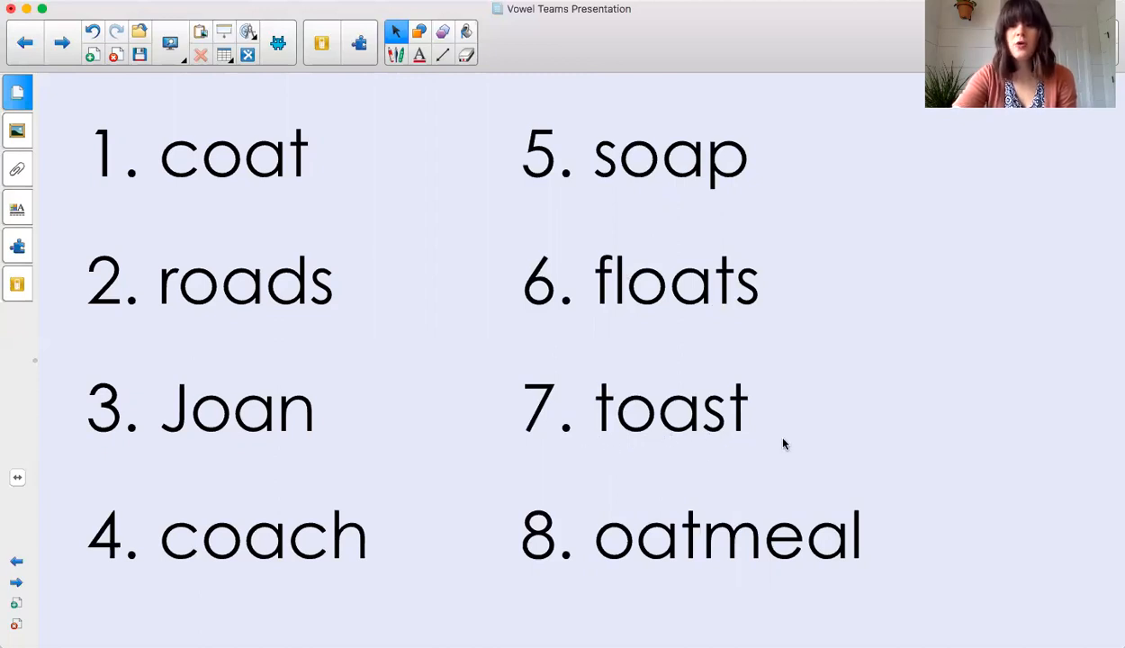
mouse_move(585, 549)
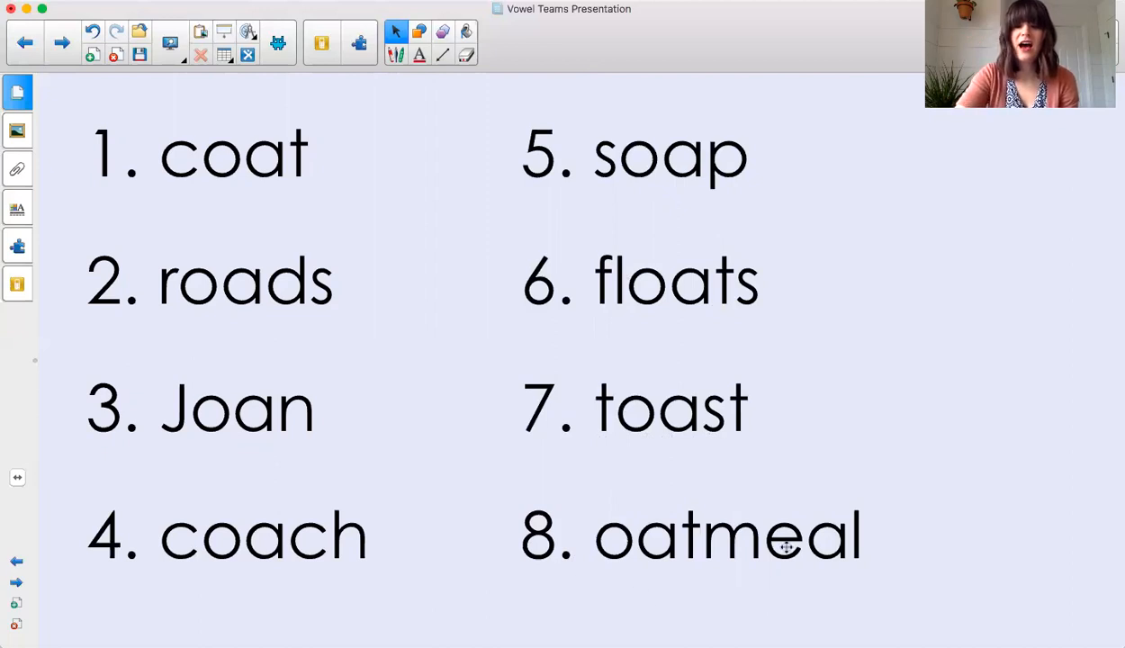
click(729, 536)
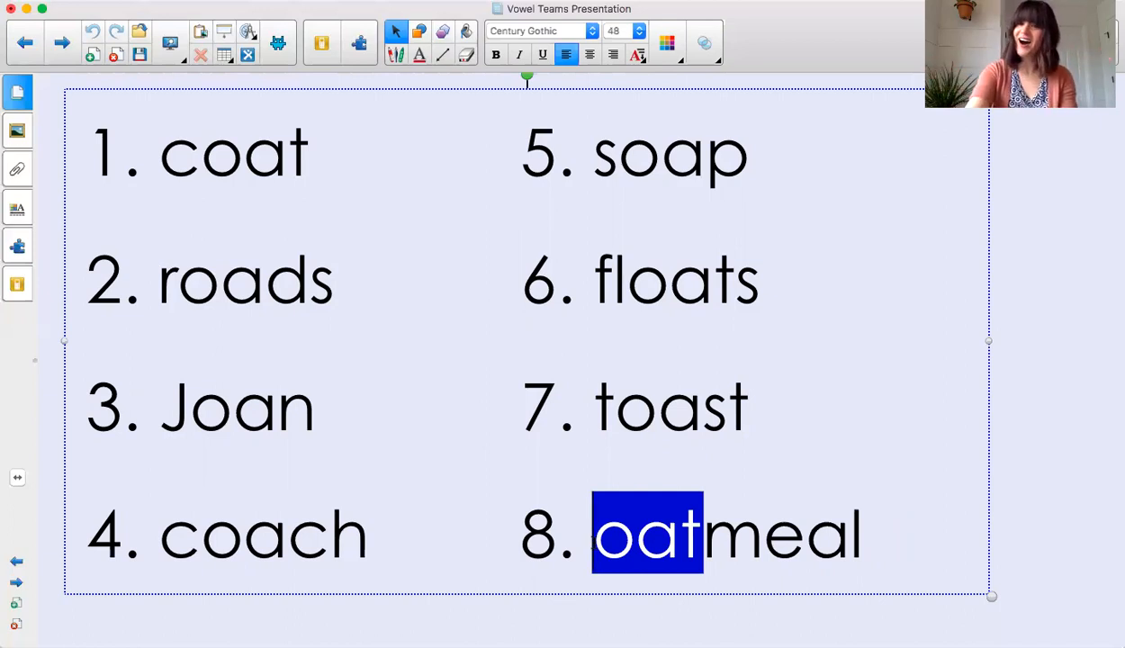
mouse_move(1010, 510)
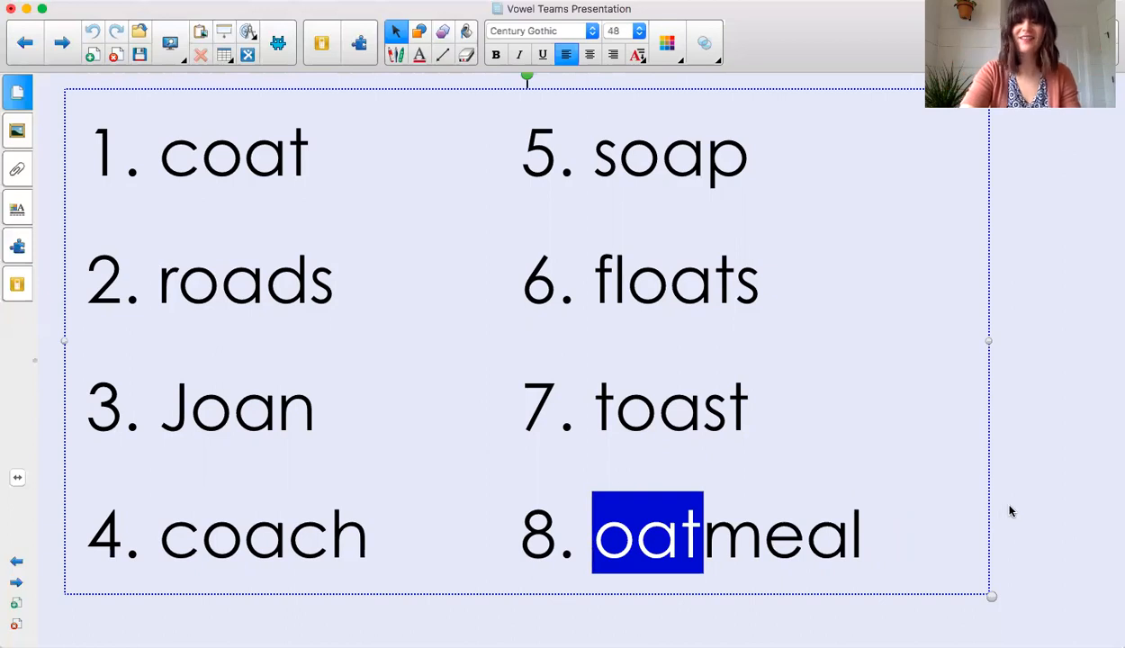
click(1030, 520)
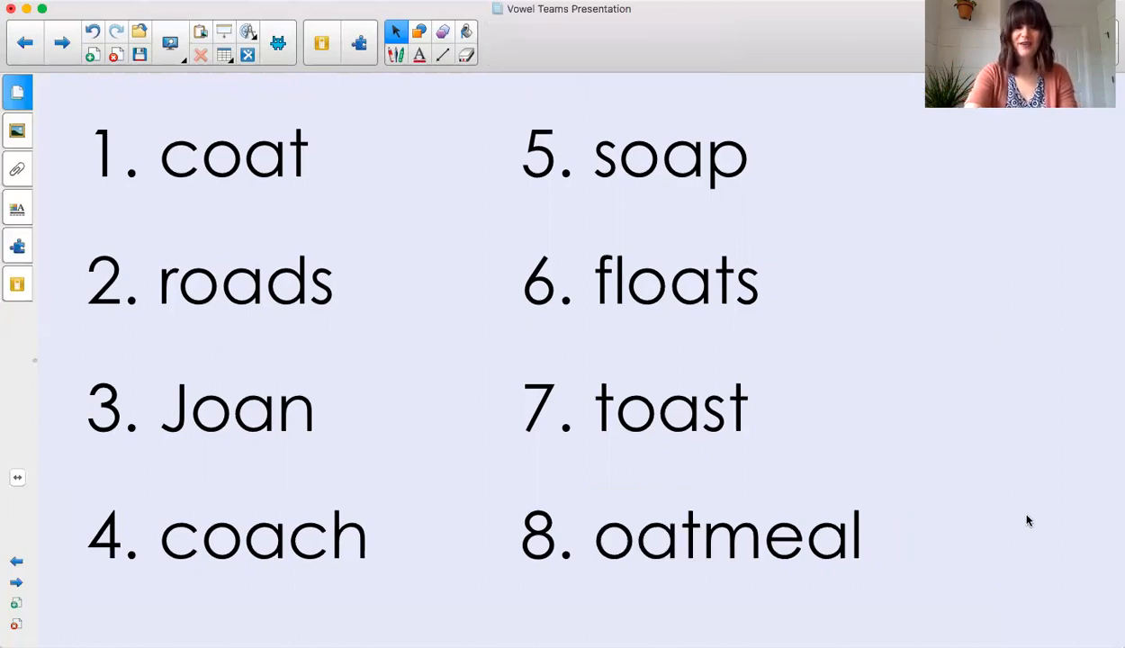